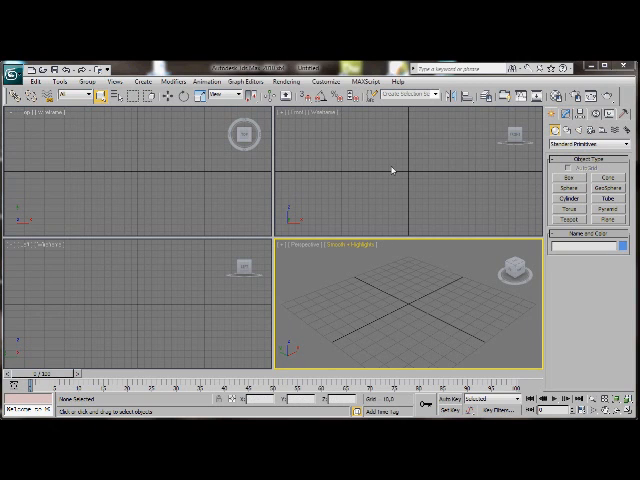
Step: Maximize the Front viewport and choose the Line shape tool
click(392, 172)
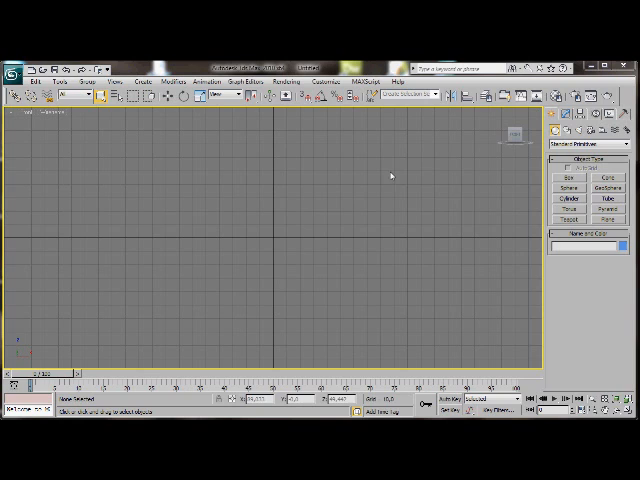
click(588, 146)
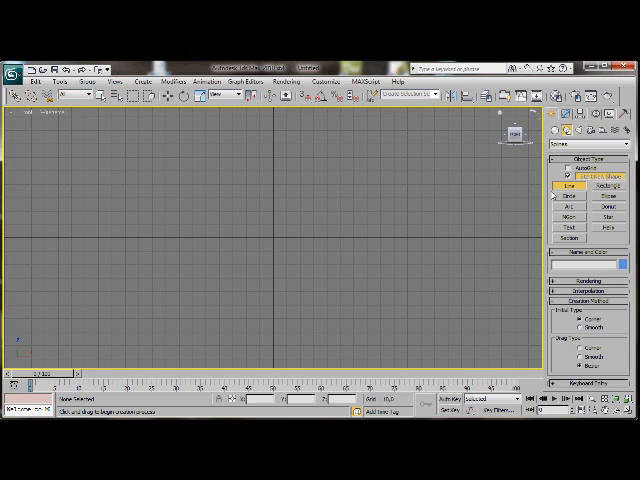
mouse_move(272, 224)
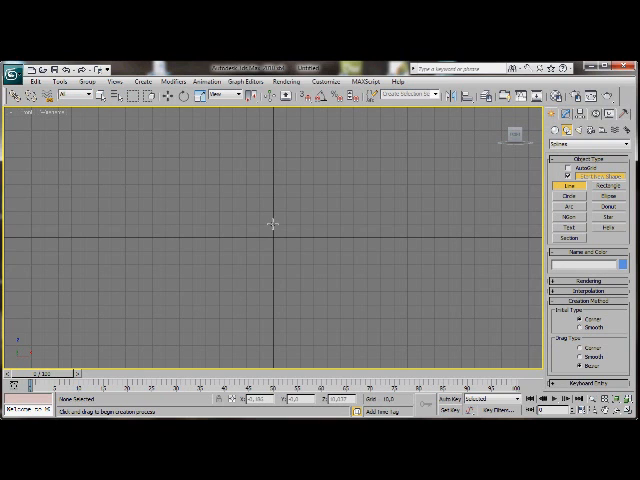
Step: Draw the mug's half cross-section from the grid centre: out along the base, then up the wall
click(274, 224)
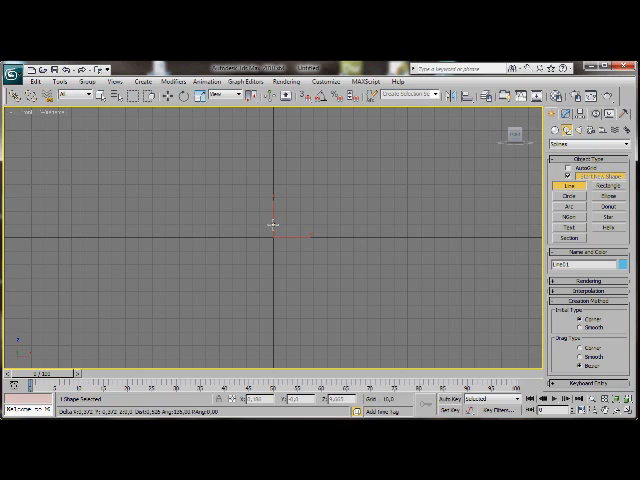
drag(273, 223, 342, 223)
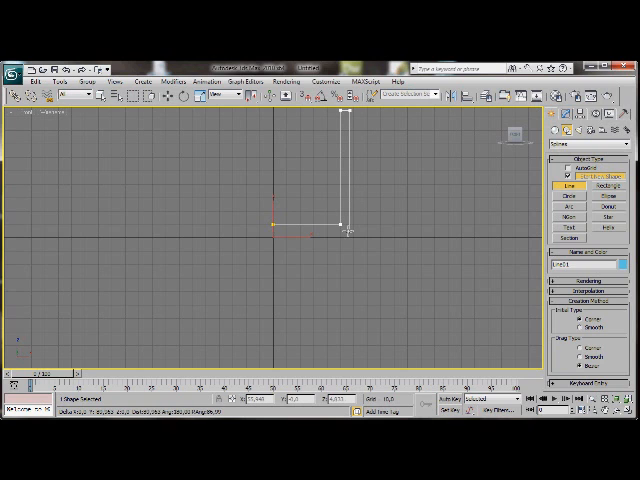
click(347, 237)
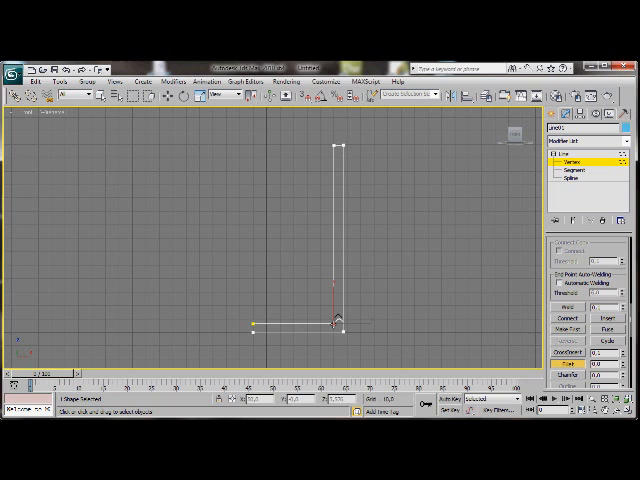
Step: Fillet the profile's corner vertices at the base of the wall and at the rim
click(331, 324)
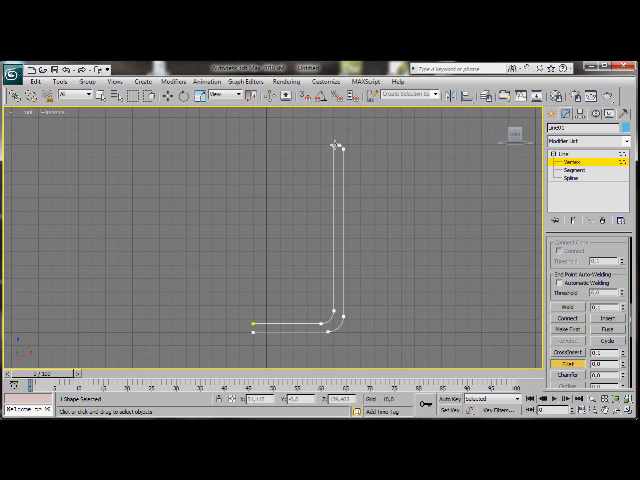
click(332, 150)
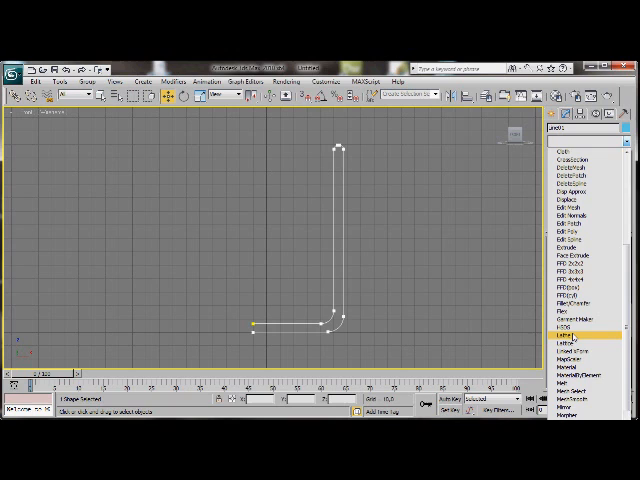
Step: Apply a Lathe modifier to spin the profile into the mug body
click(570, 343)
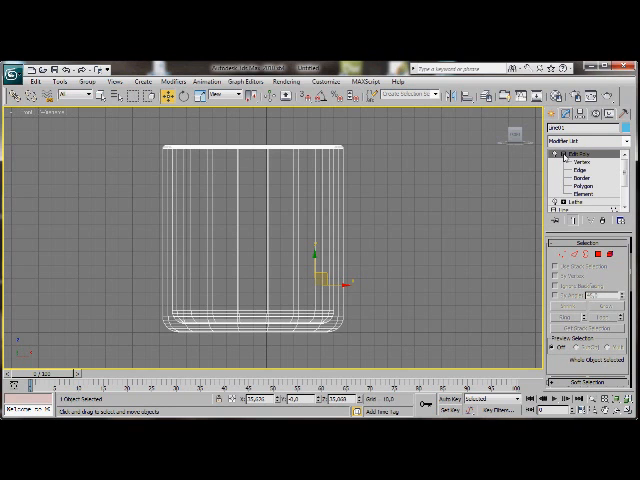
Step: Add Edit Poly and Connect the wall's vertical edges into new horizontal edge loops
click(576, 172)
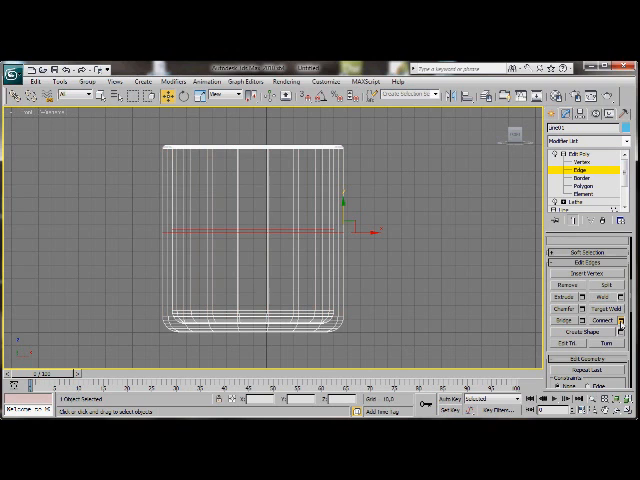
click(626, 321)
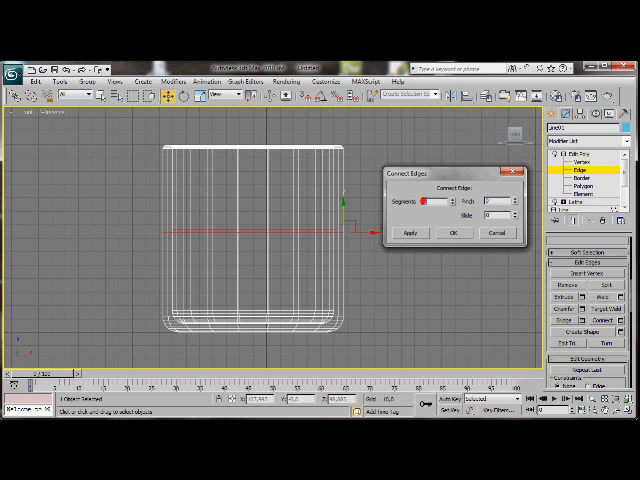
click(430, 200)
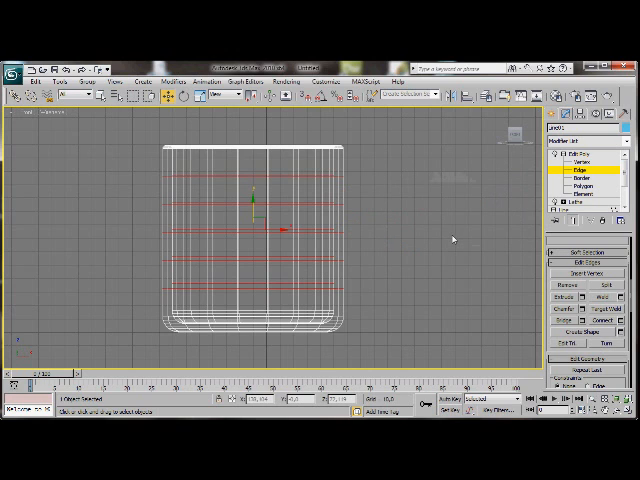
click(570, 187)
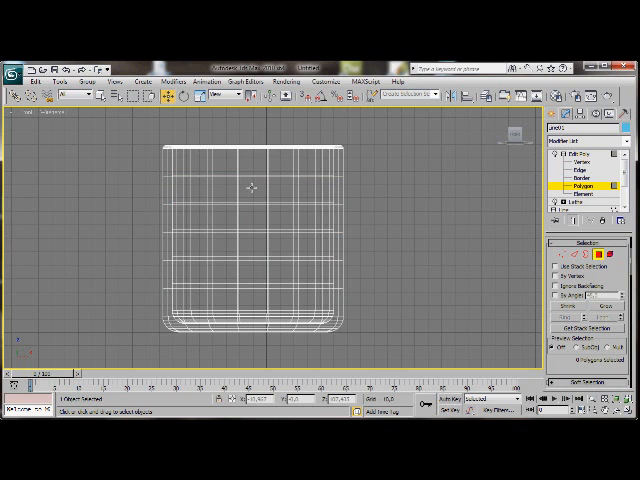
Step: Inset one upper and one lower polygon on the mug's side wall
click(253, 190)
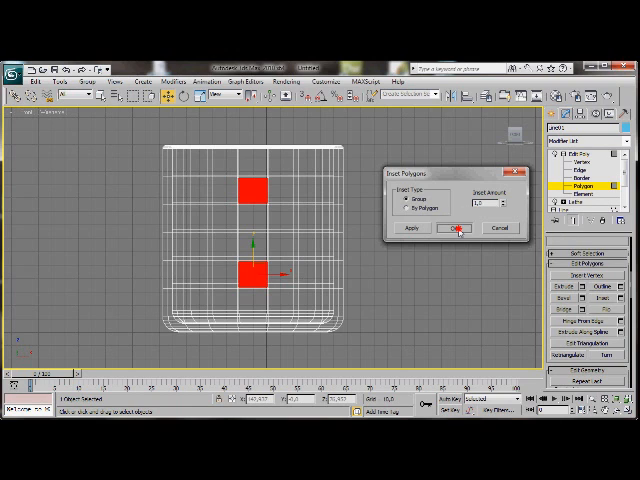
click(452, 228)
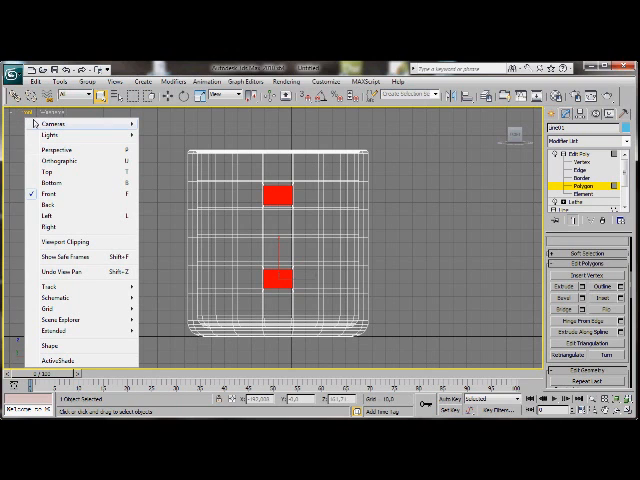
mouse_move(50, 147)
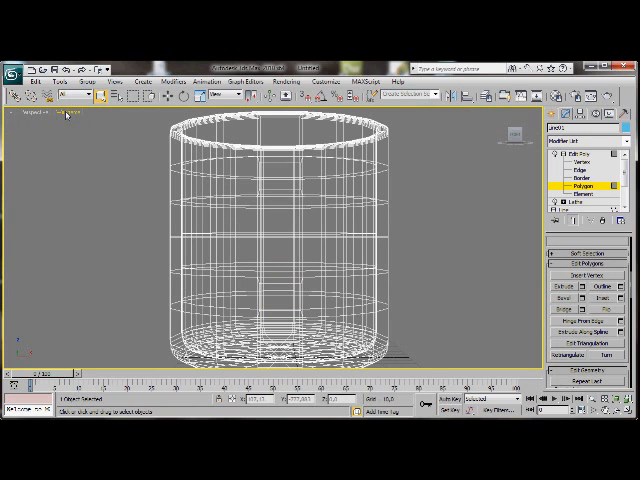
Step: Show the mug in Perspective with Smooth + Highlights shading
click(68, 114)
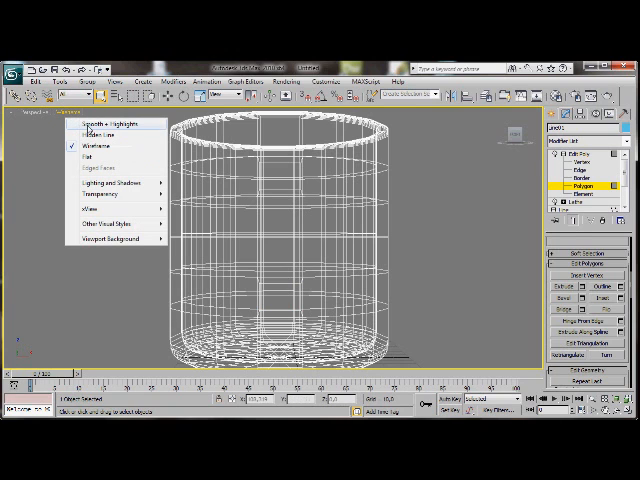
click(113, 123)
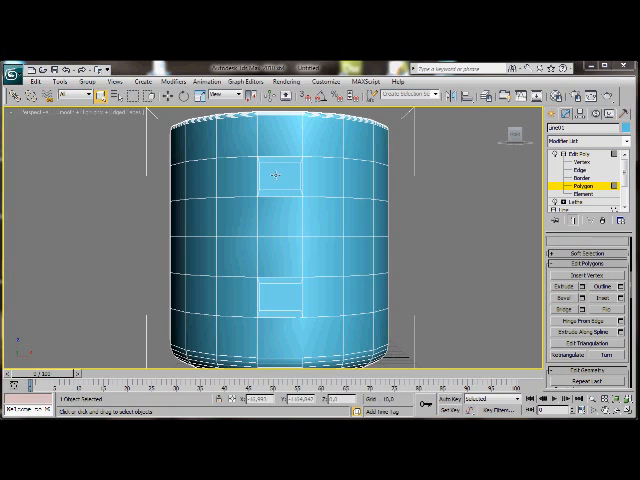
Step: Hinge the two inset polygons outward from the wall to start the handle
click(280, 177)
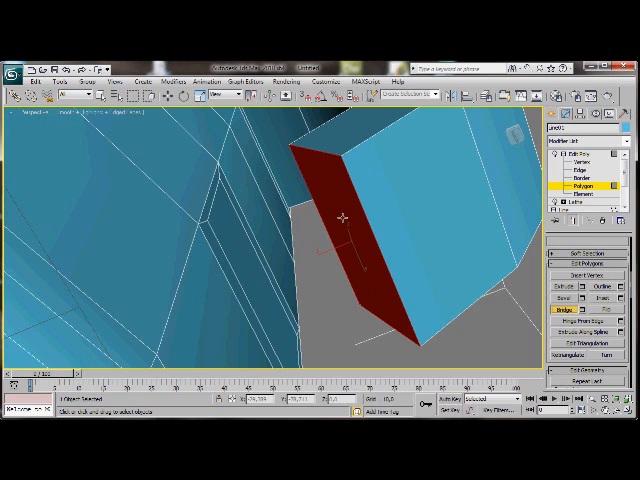
mouse_move(336, 212)
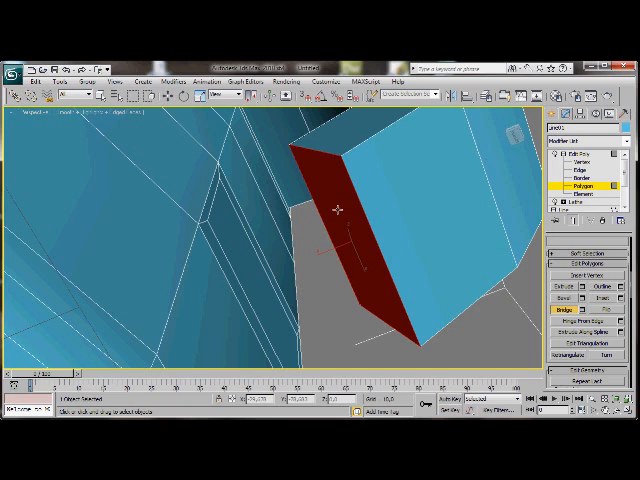
mouse_move(311, 231)
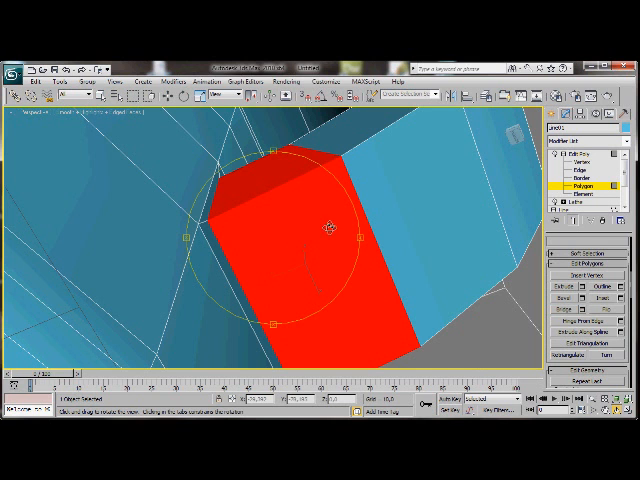
Step: Bridge the two handle protrusions into one curved handle and orbit to inspect it
drag(330, 225, 275, 260)
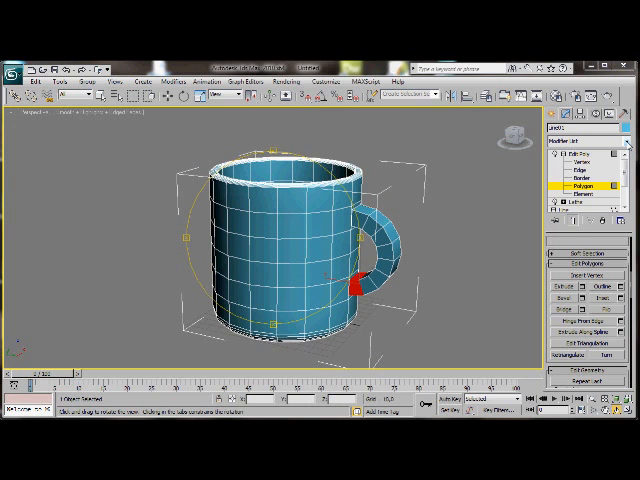
Step: Zoom out to the whole mug and open the Modifier List for the next modifier
click(581, 130)
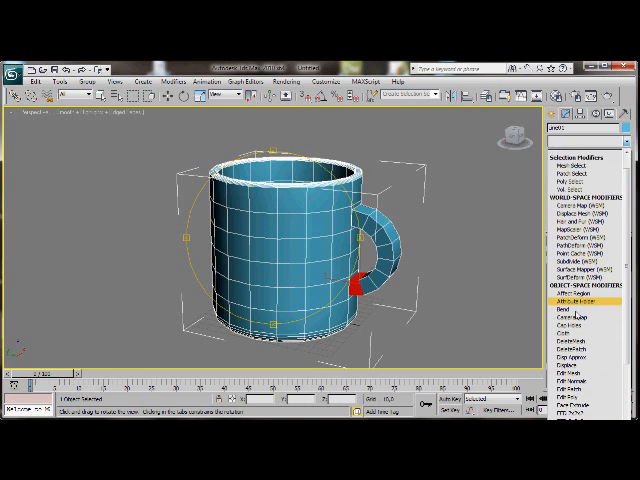